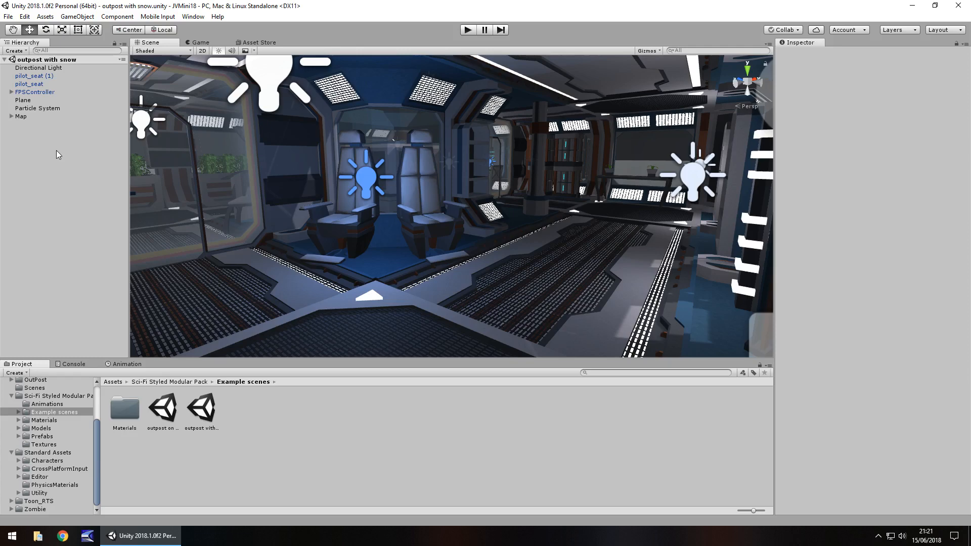
Create an empty GameObject and select the pilot seats to nest under it.
click(77, 16)
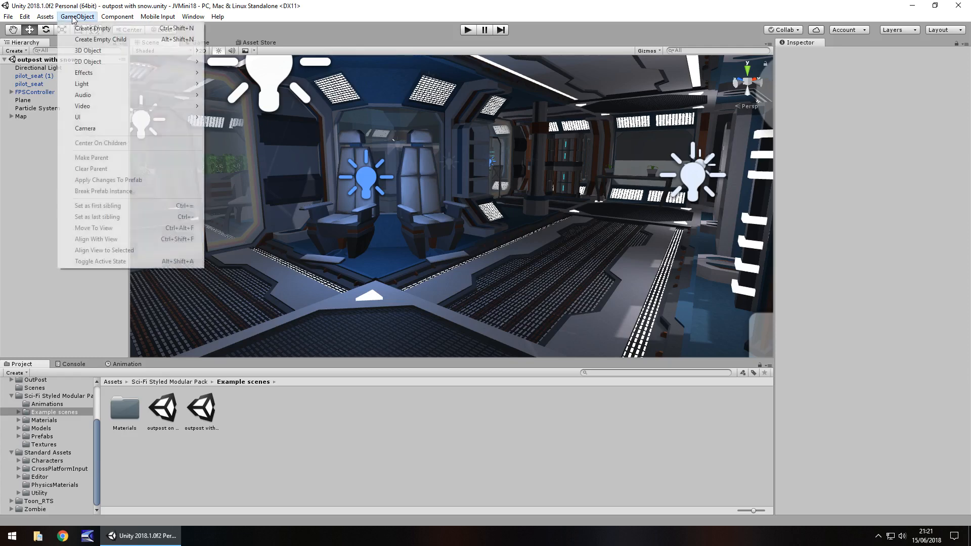
click(91, 28)
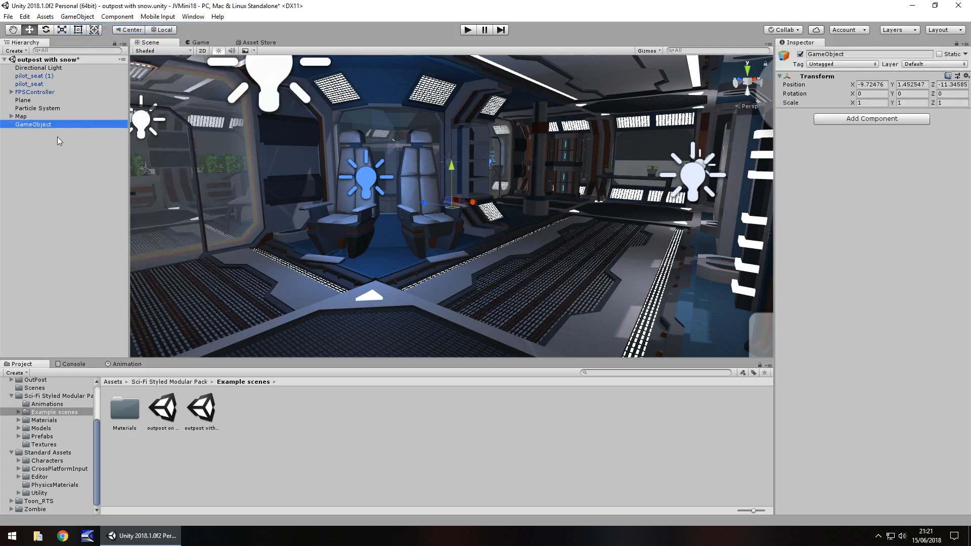
click(29, 75)
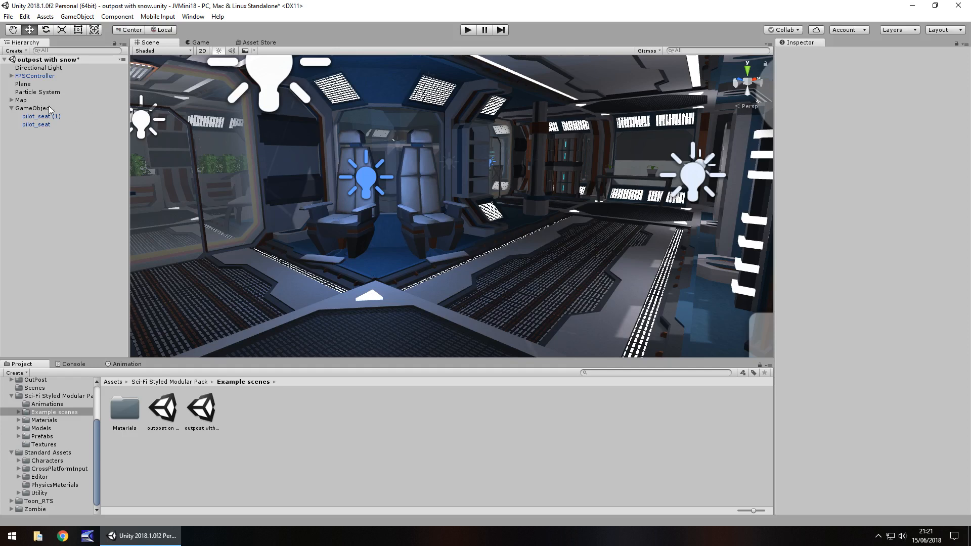
click(33, 108)
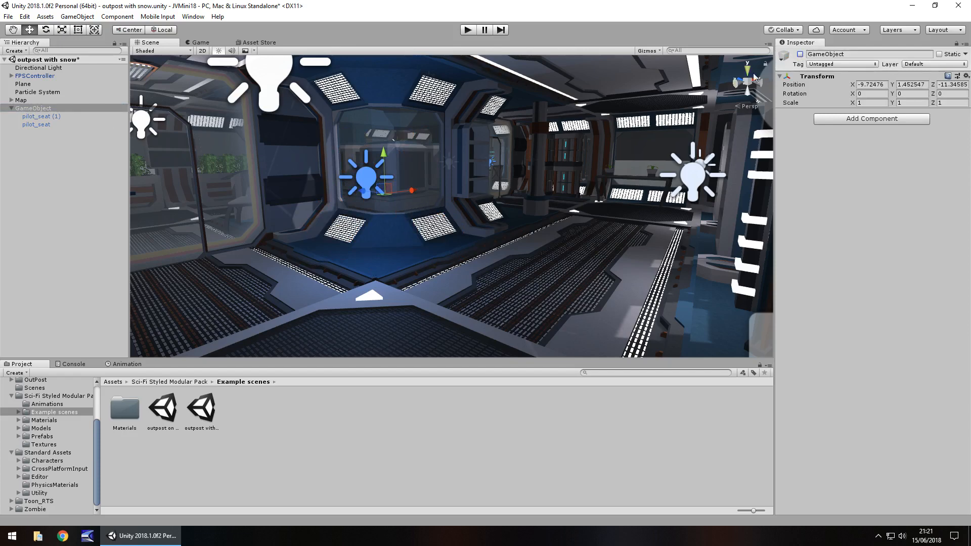
click(41, 117)
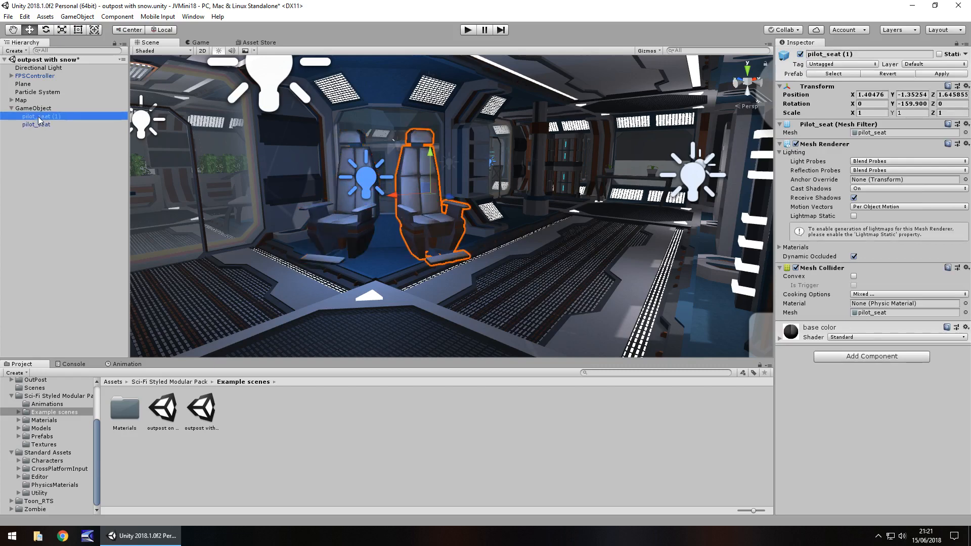
click(35, 124)
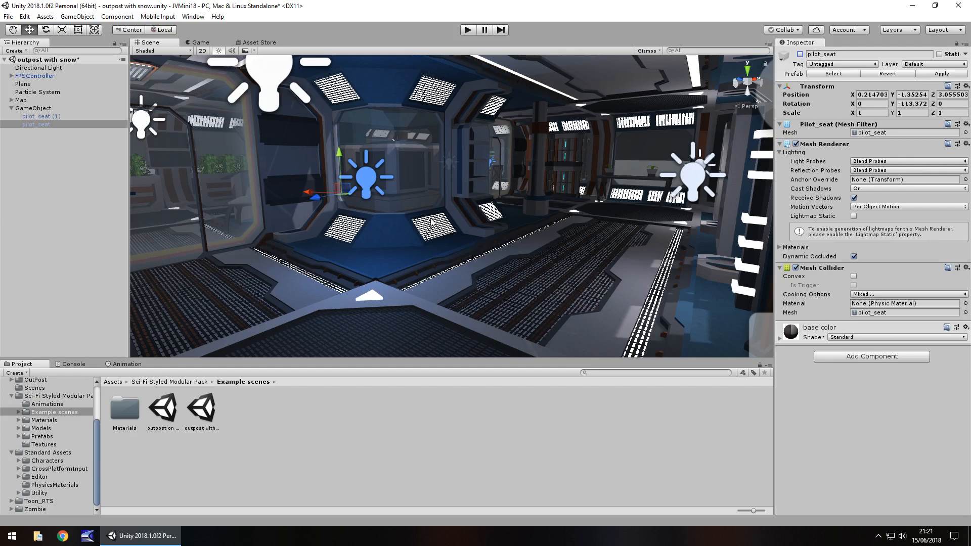
click(33, 107)
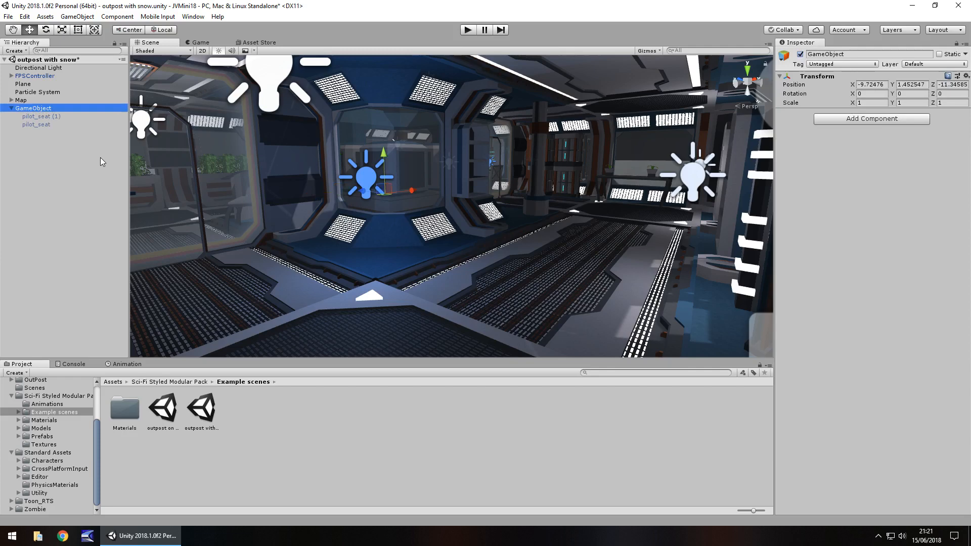
mouse_move(386, 248)
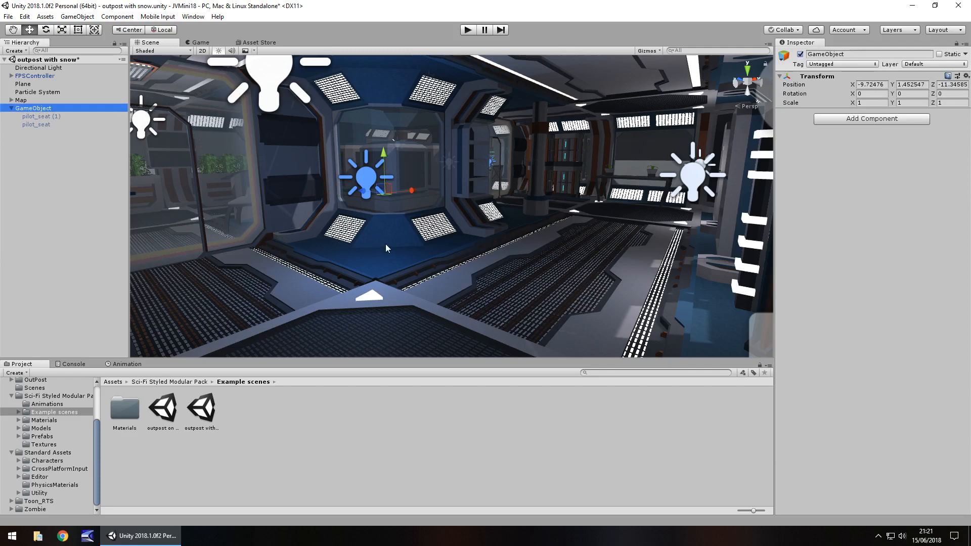
click(41, 117)
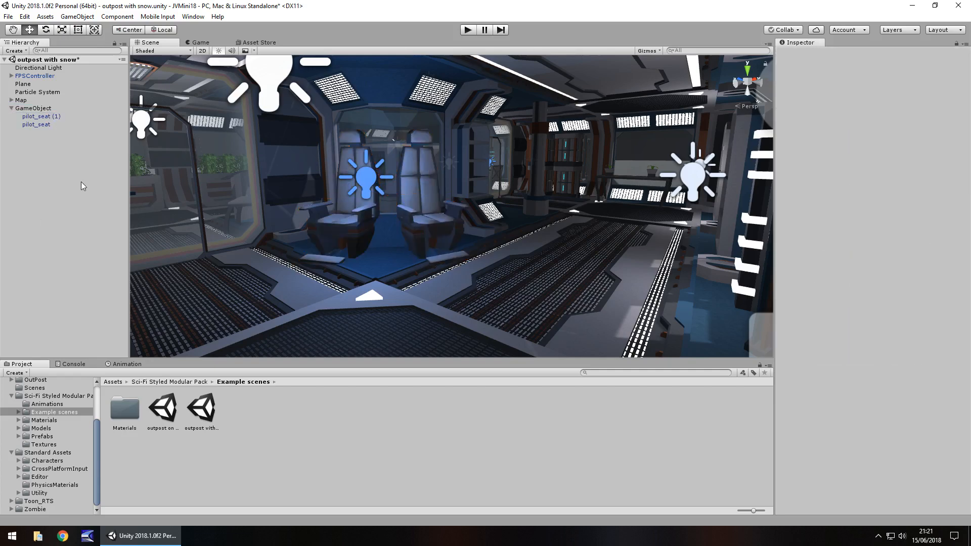
click(33, 107)
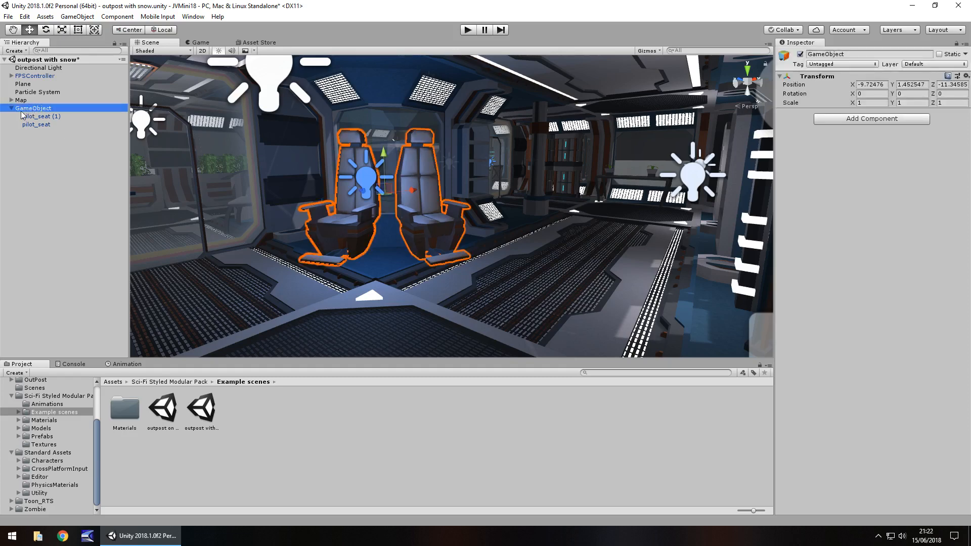
click(41, 116)
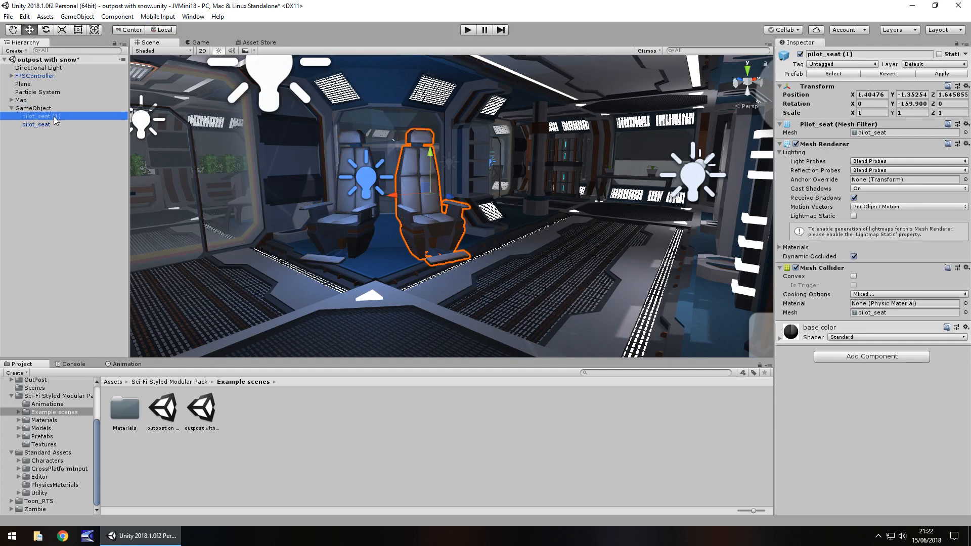
click(20, 99)
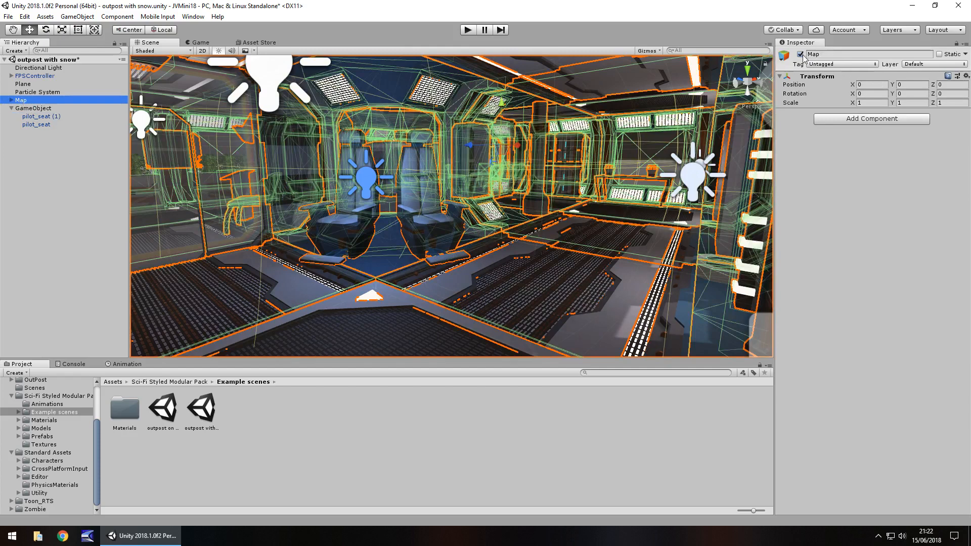
click(800, 54)
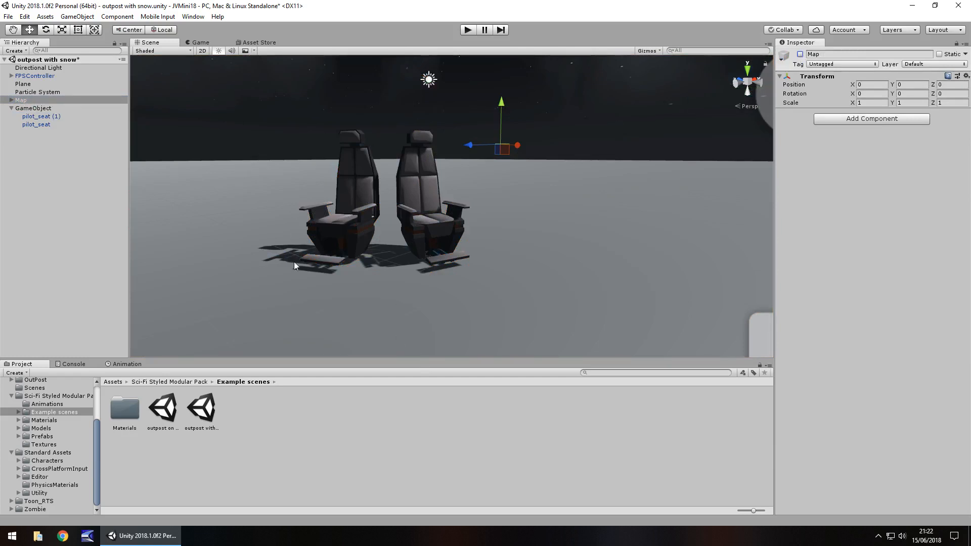
mouse_move(159, 163)
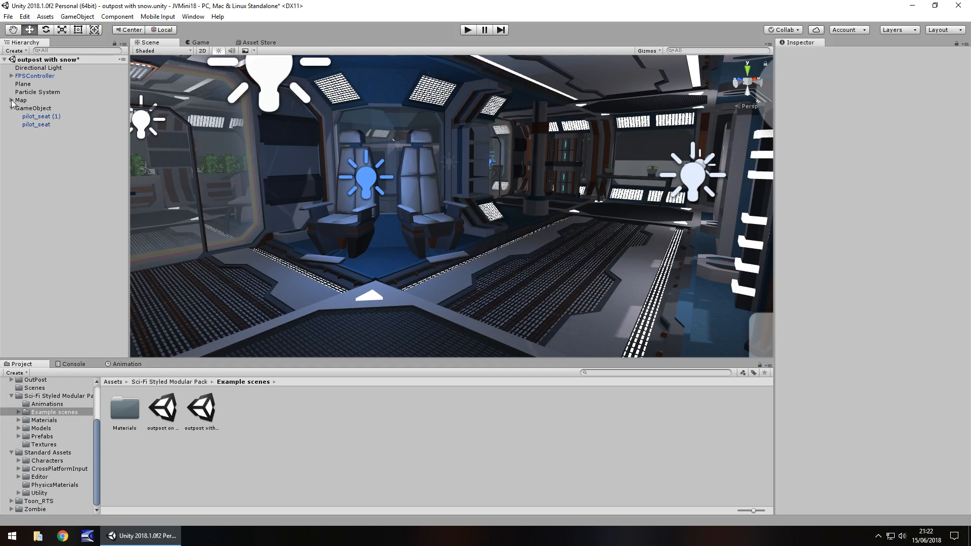
click(12, 100)
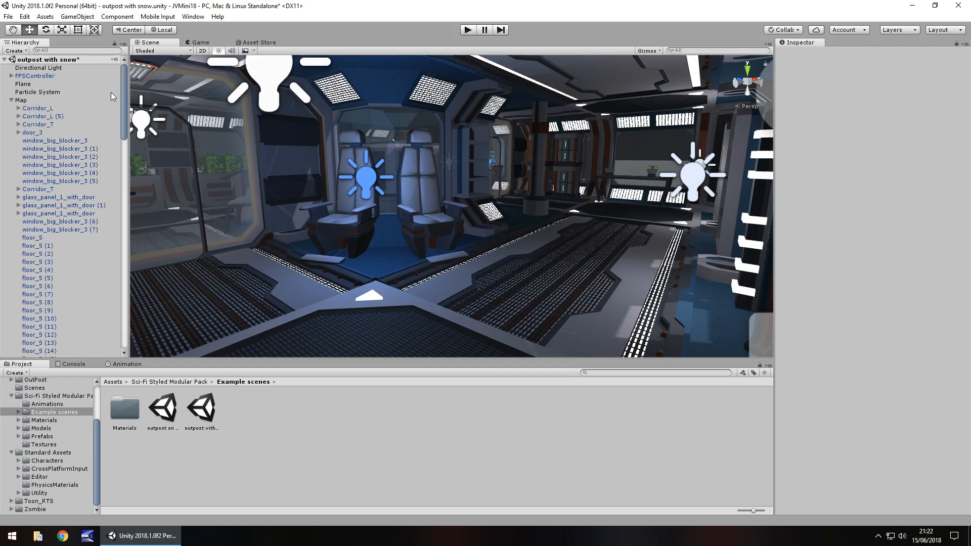
scroll(down, 3)
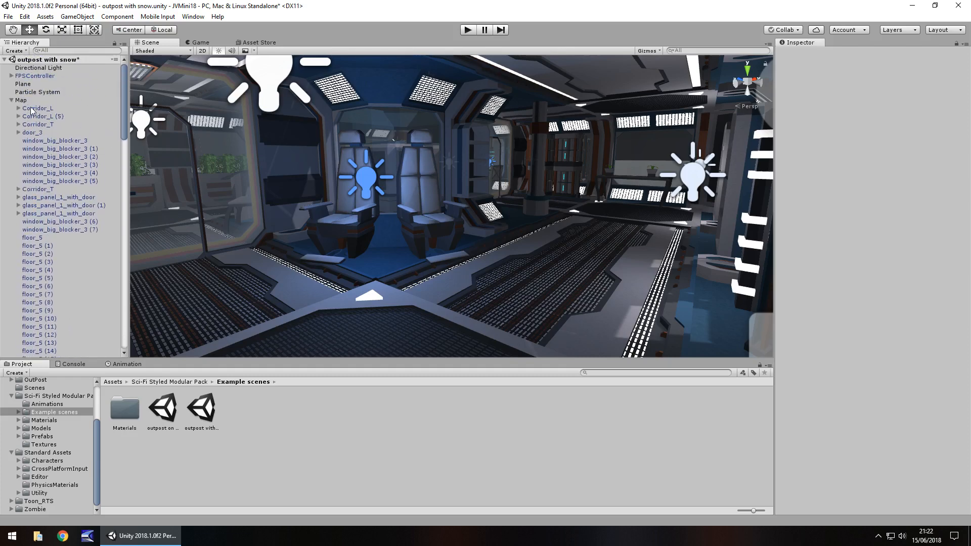
click(20, 107)
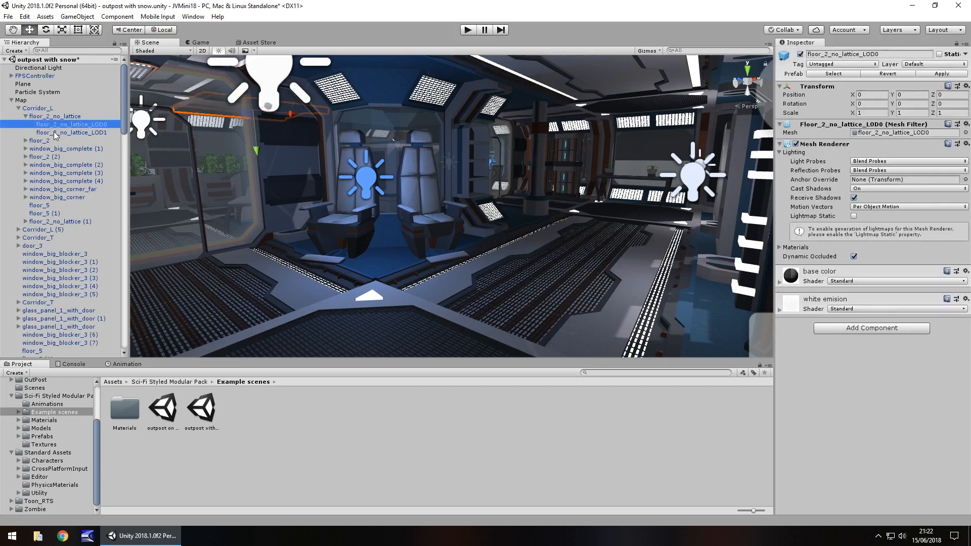
click(54, 116)
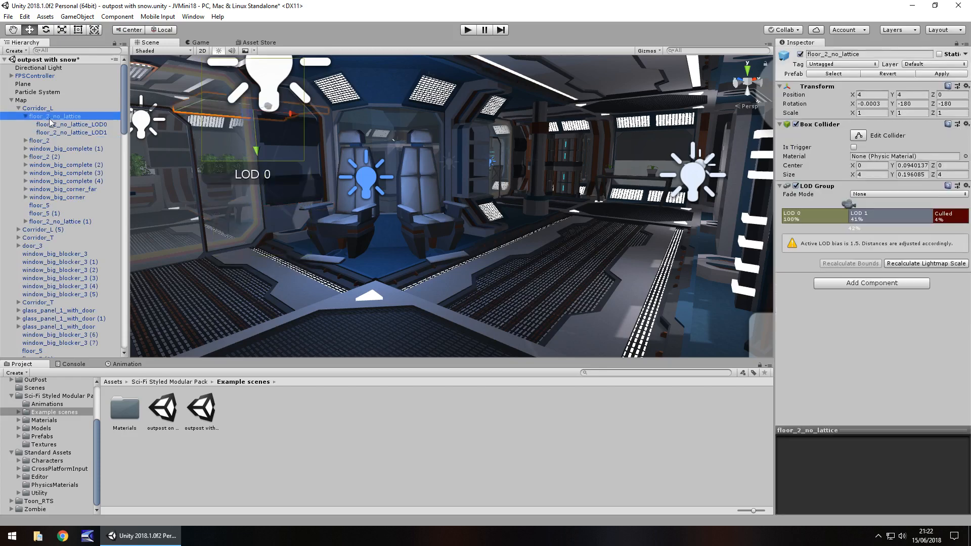
click(38, 107)
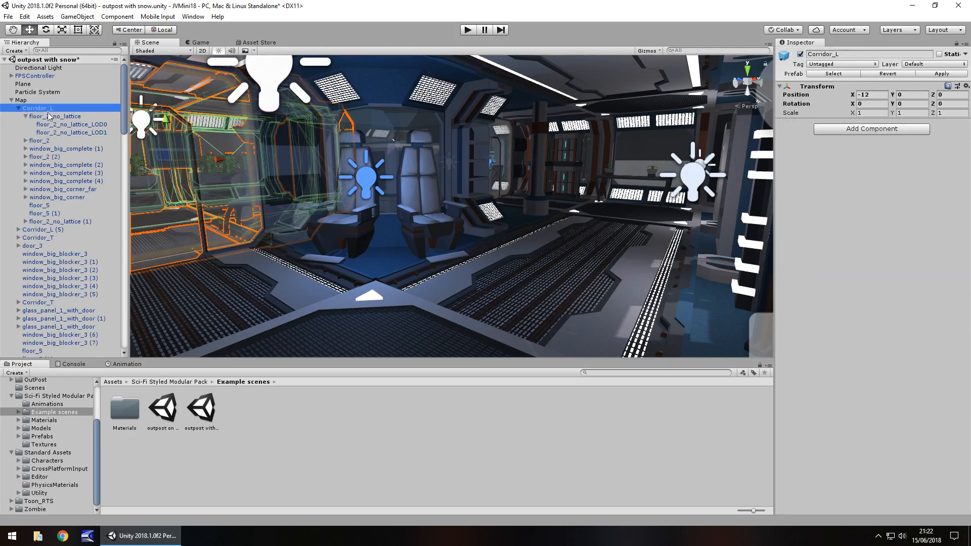
click(62, 123)
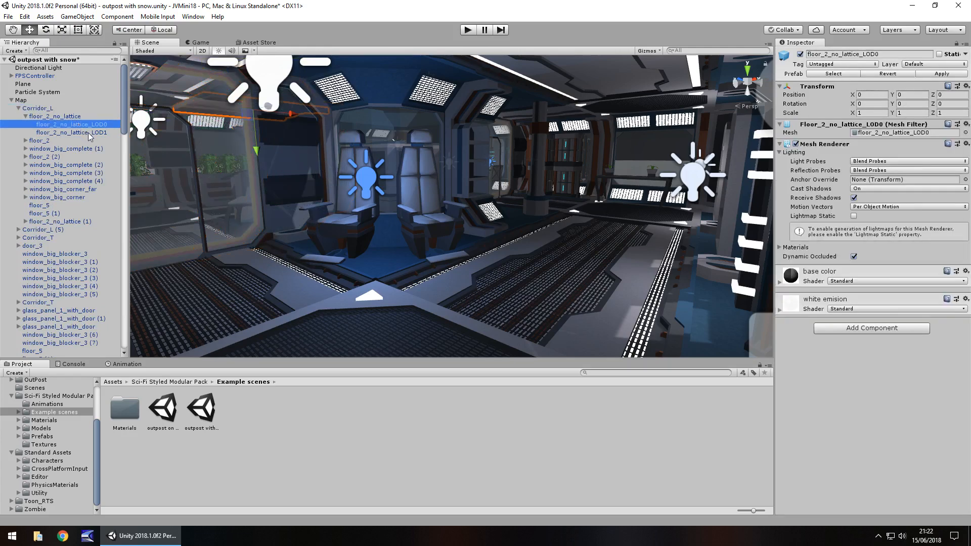
click(73, 132)
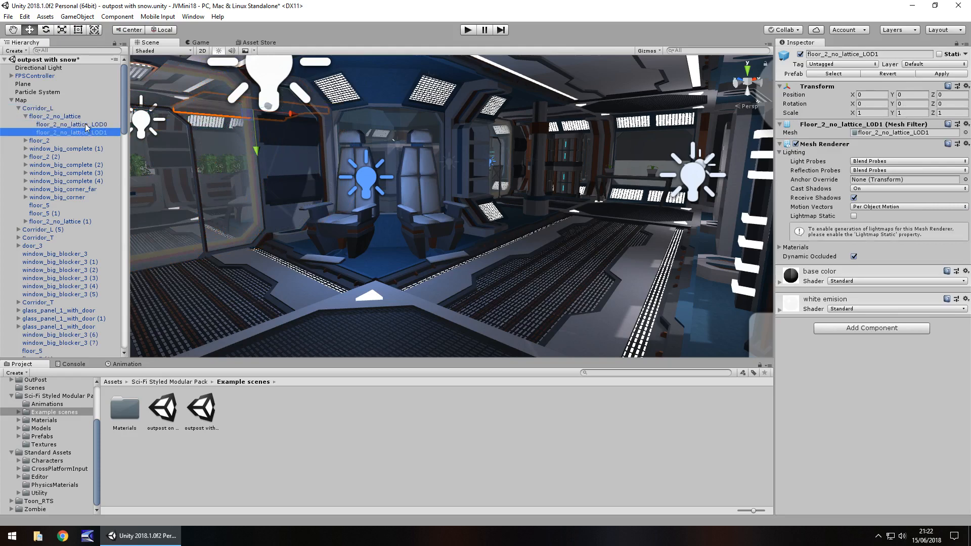
click(54, 117)
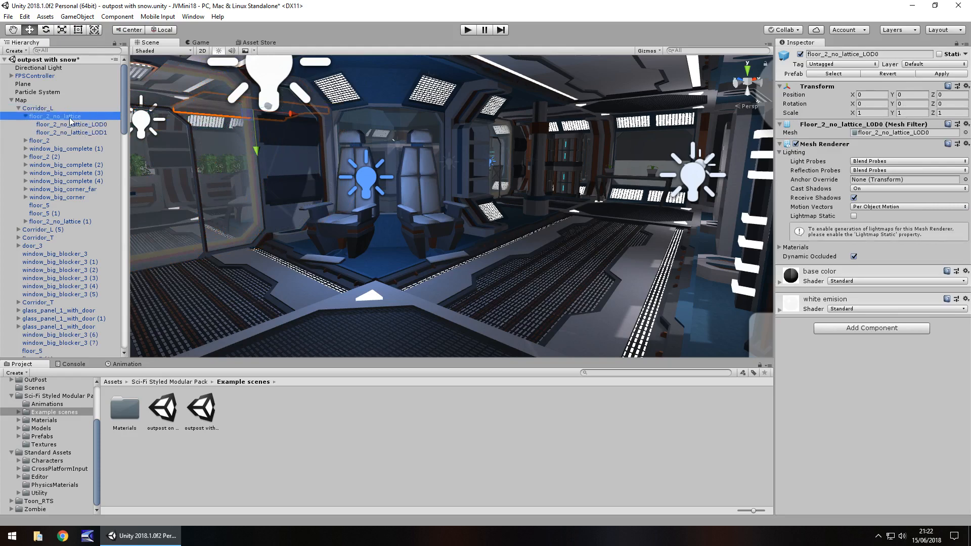
click(54, 117)
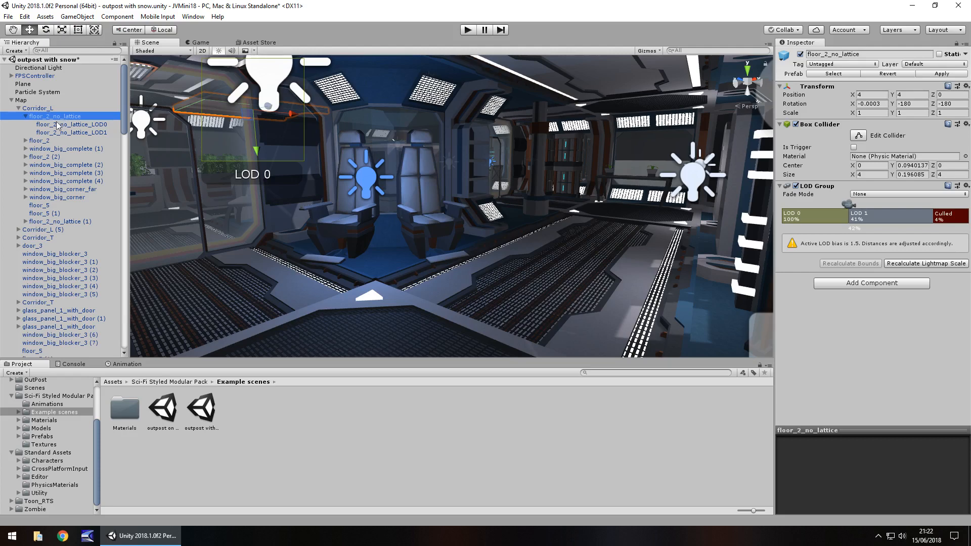
click(20, 116)
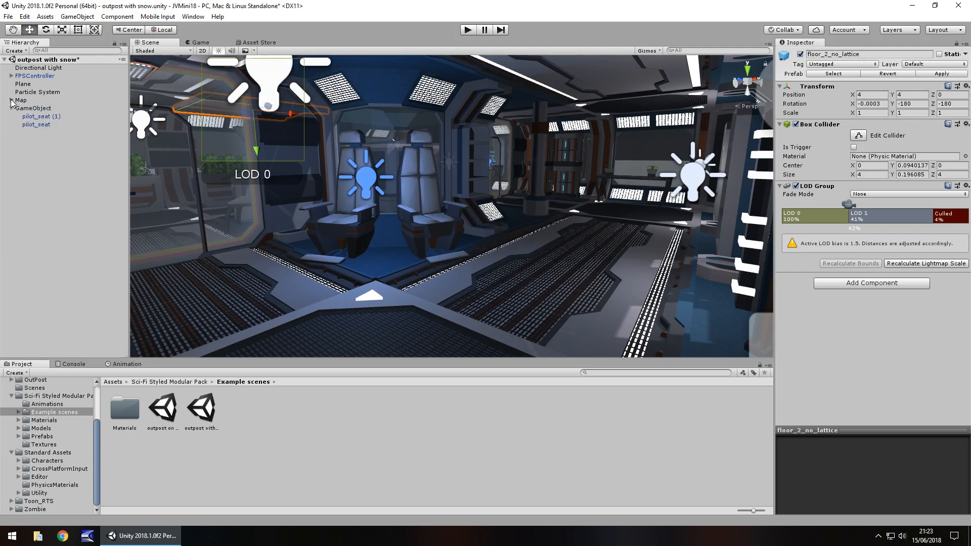
Deselect everything in the Hierarchy and enter play mode to view the seats.
click(71, 164)
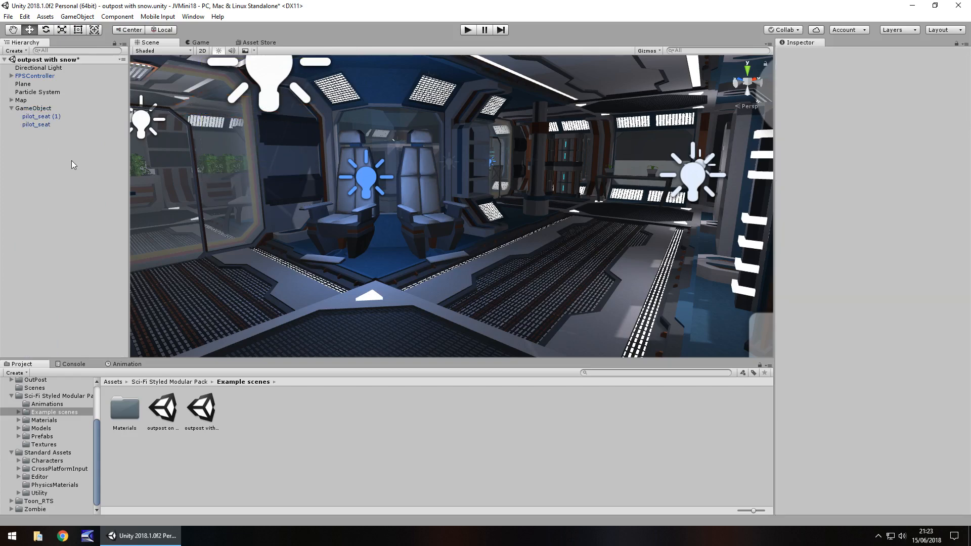
mouse_move(45, 124)
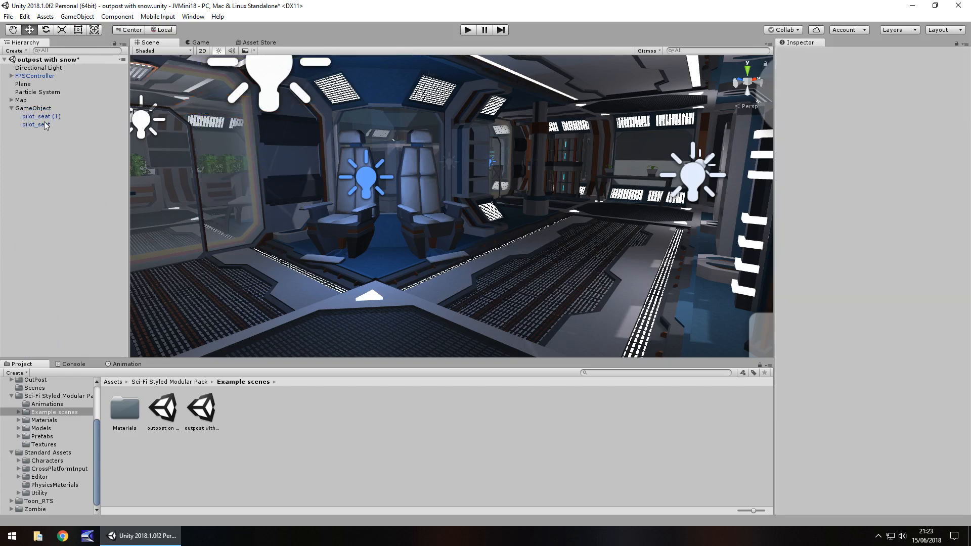
click(34, 107)
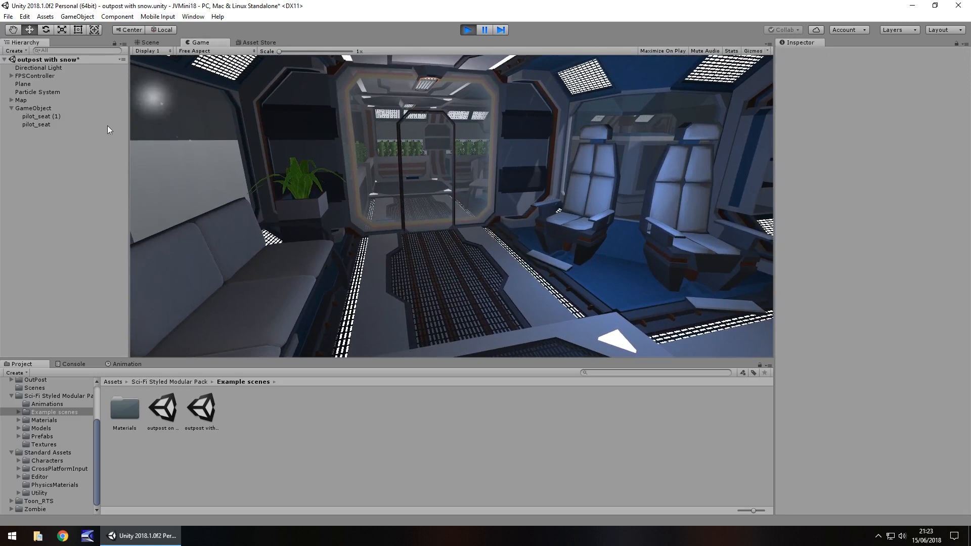
Select the seat group and pilot_seat (1) during play, then exit play mode.
click(33, 108)
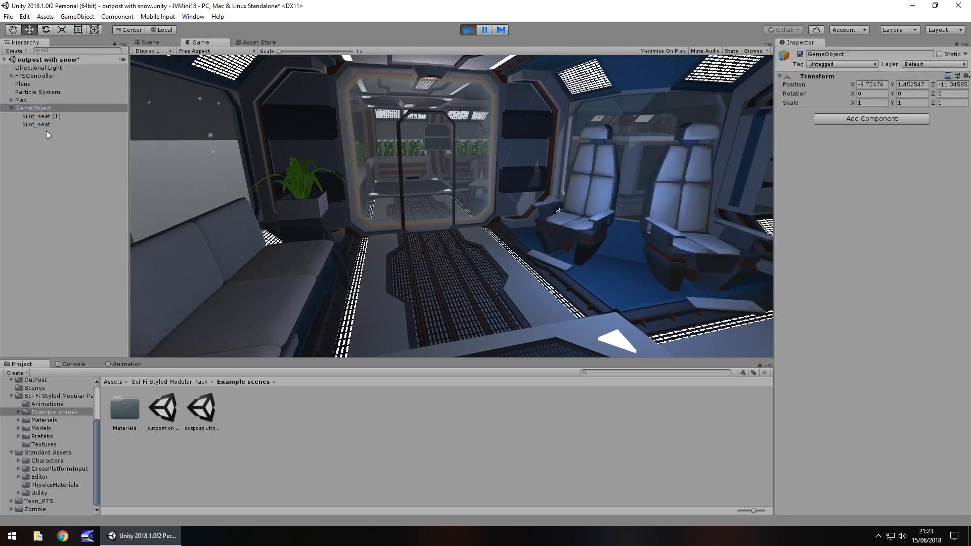
click(41, 116)
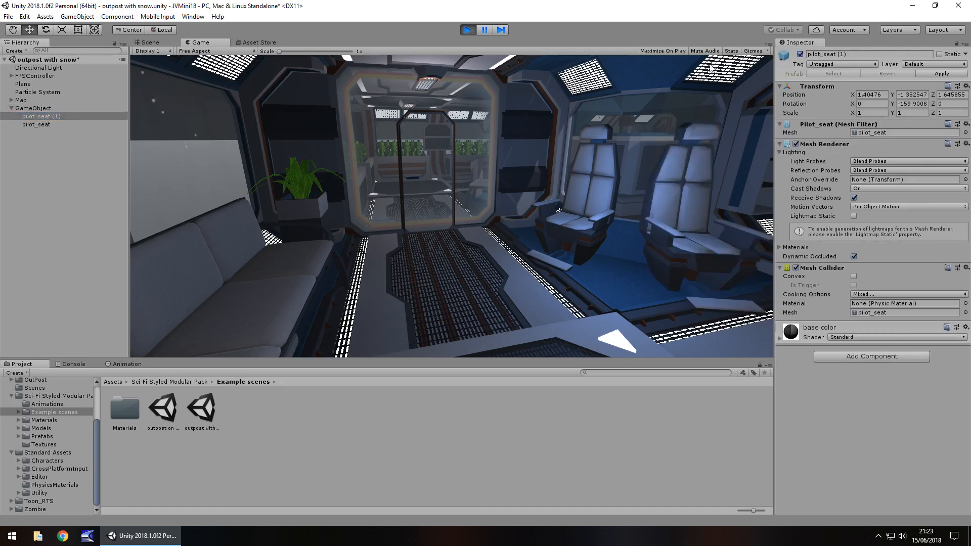
click(33, 107)
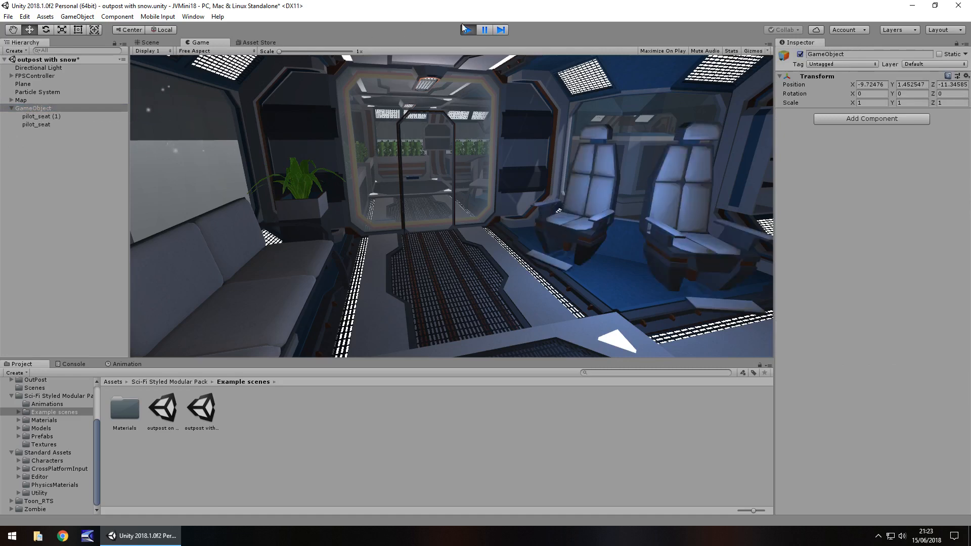
click(149, 42)
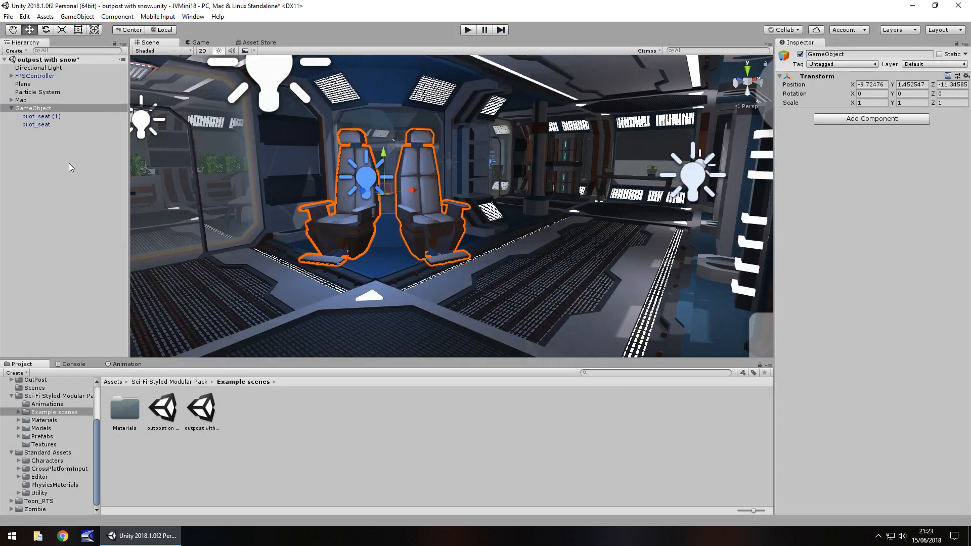